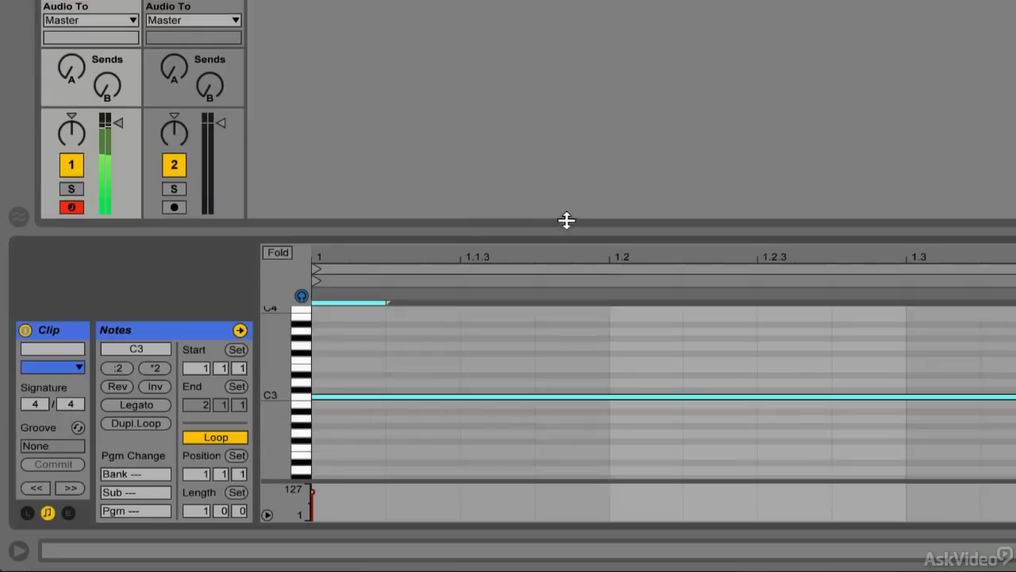
Duplicate the clip loop to two bars with Dupl.Loop and apply Legato to the notes.
click(135, 422)
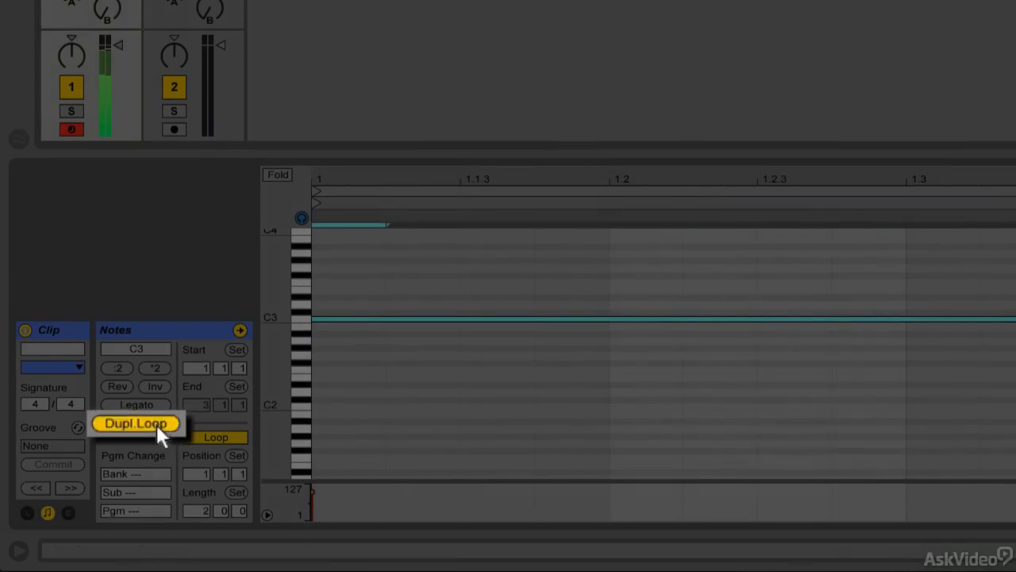
click(135, 422)
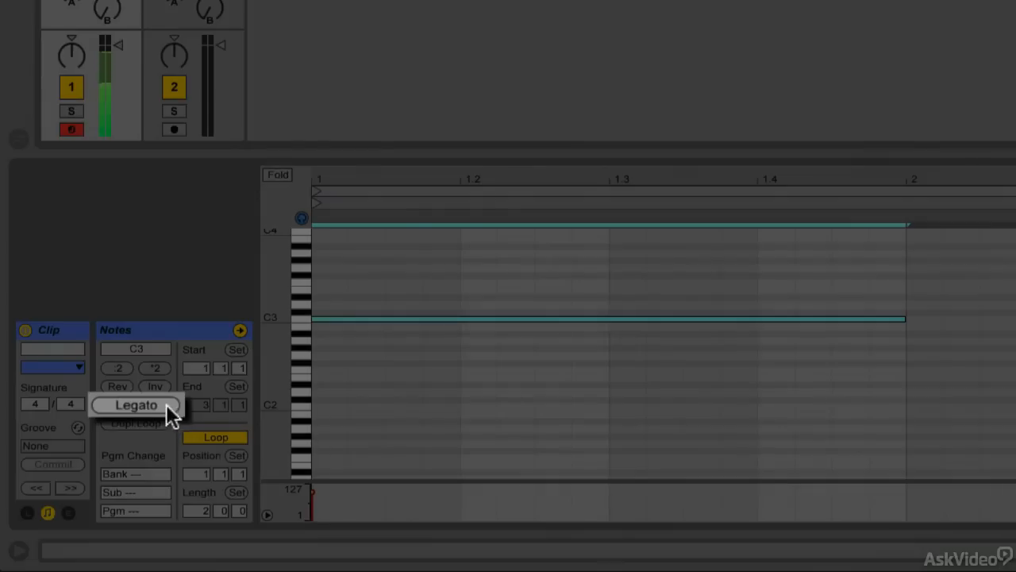
click(136, 404)
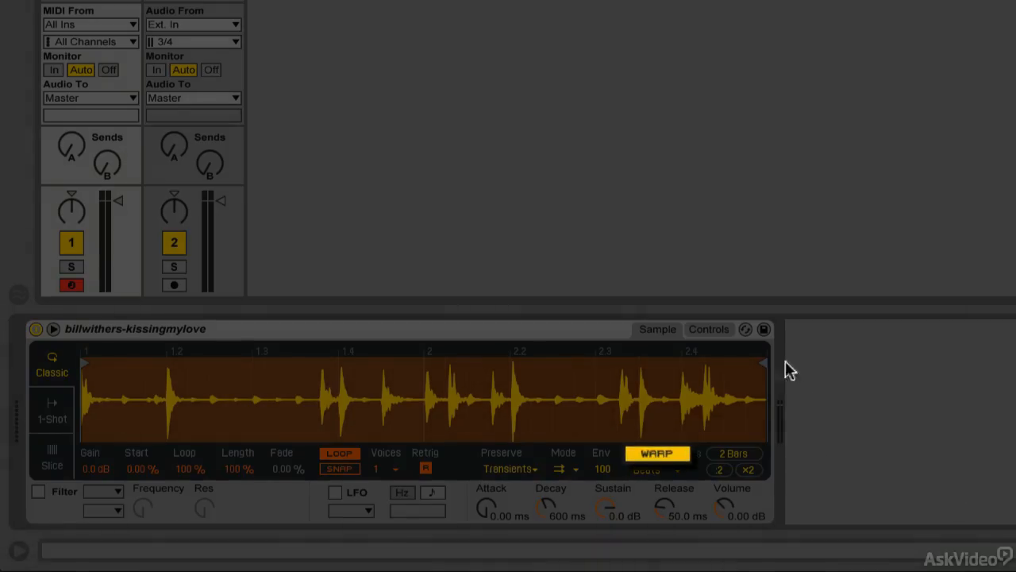
mouse_move(669, 471)
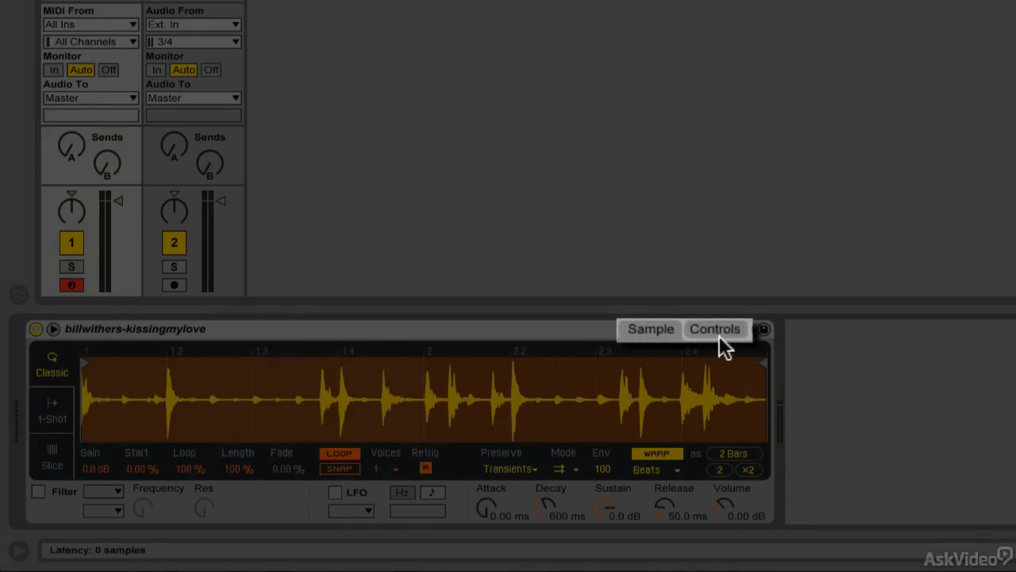
Open Simpler's Controls tab and enable the Pitch Envelope checkbox.
click(714, 328)
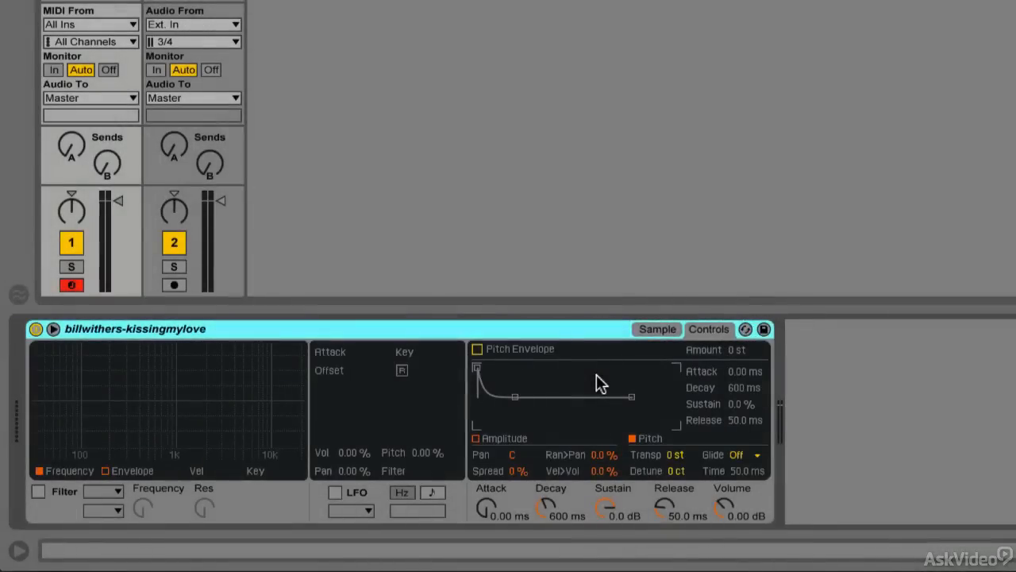
mouse_move(500, 376)
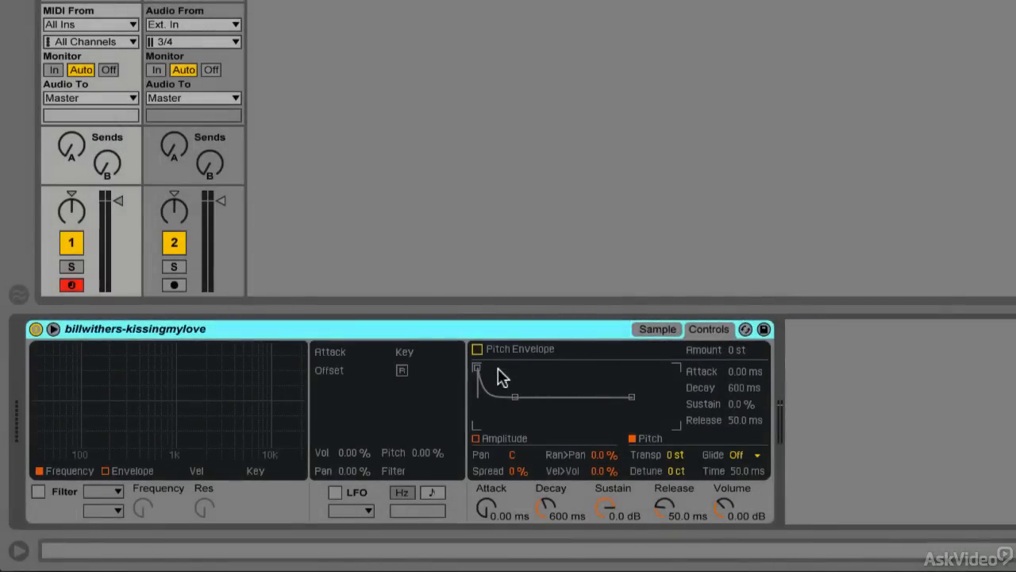
mouse_move(504, 375)
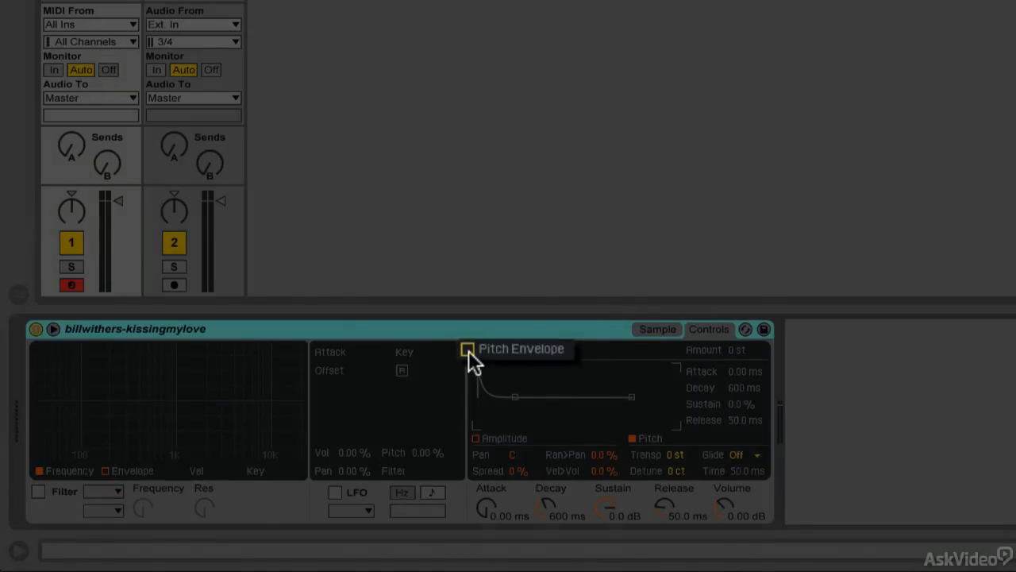
click(467, 349)
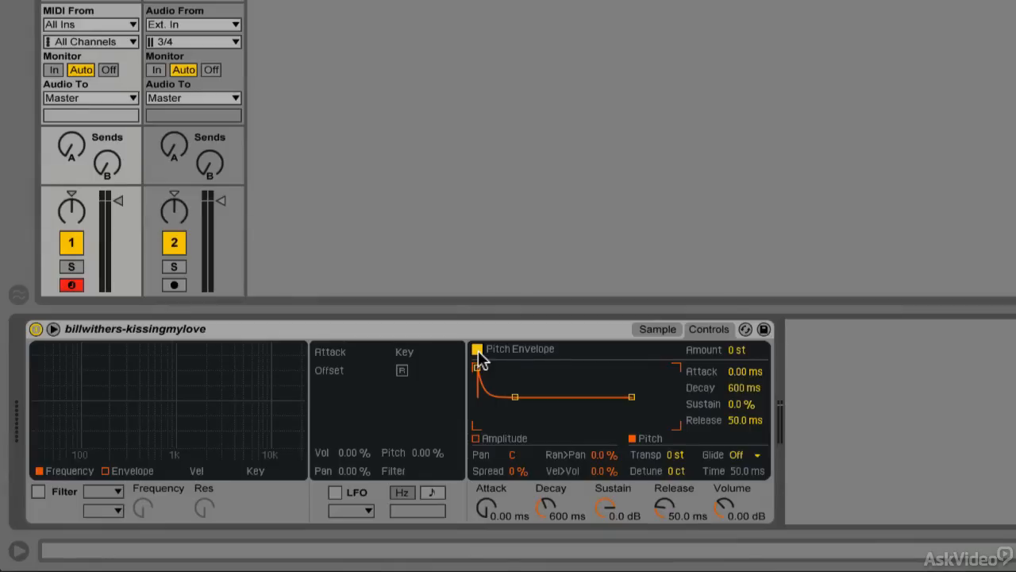
mouse_move(483, 368)
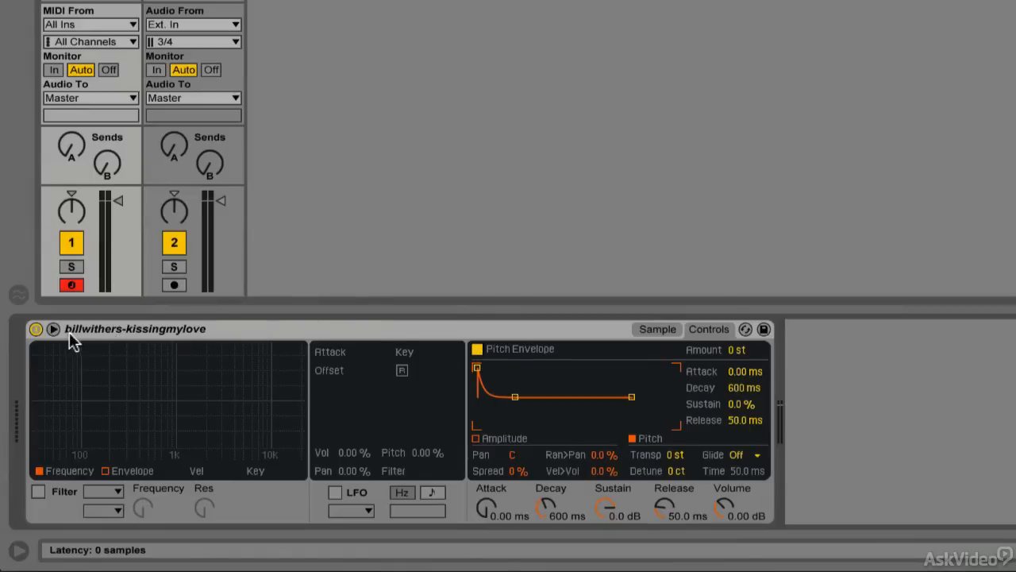
Expand Simpler's sample display to show the drum-break waveform above the controls.
click(53, 329)
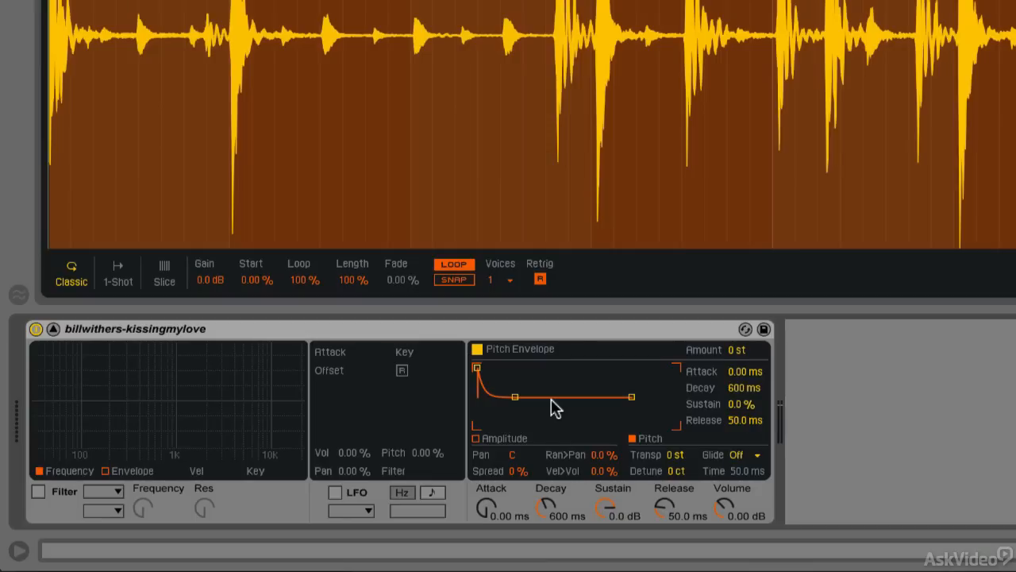
mouse_move(522, 374)
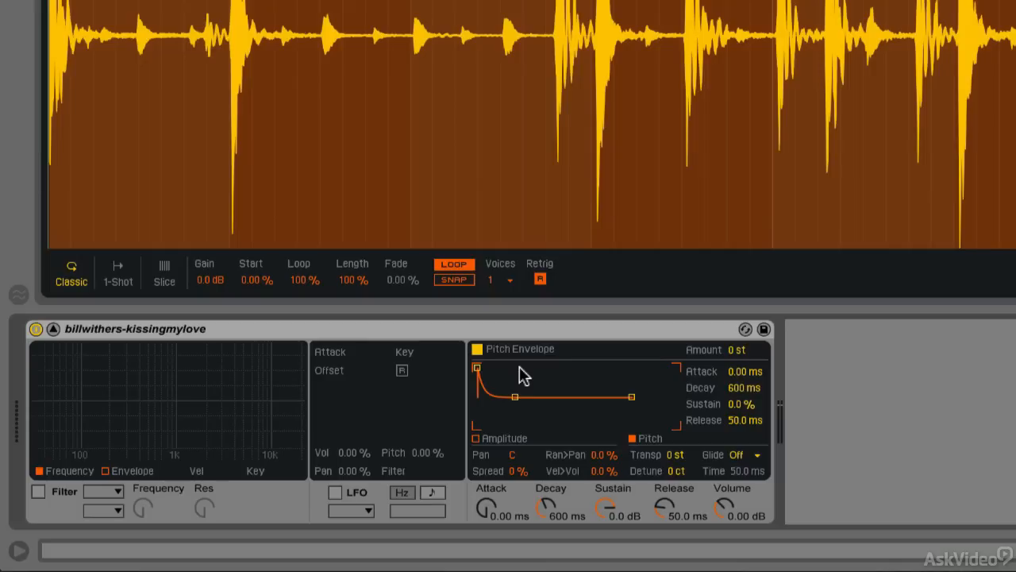
mouse_move(694, 384)
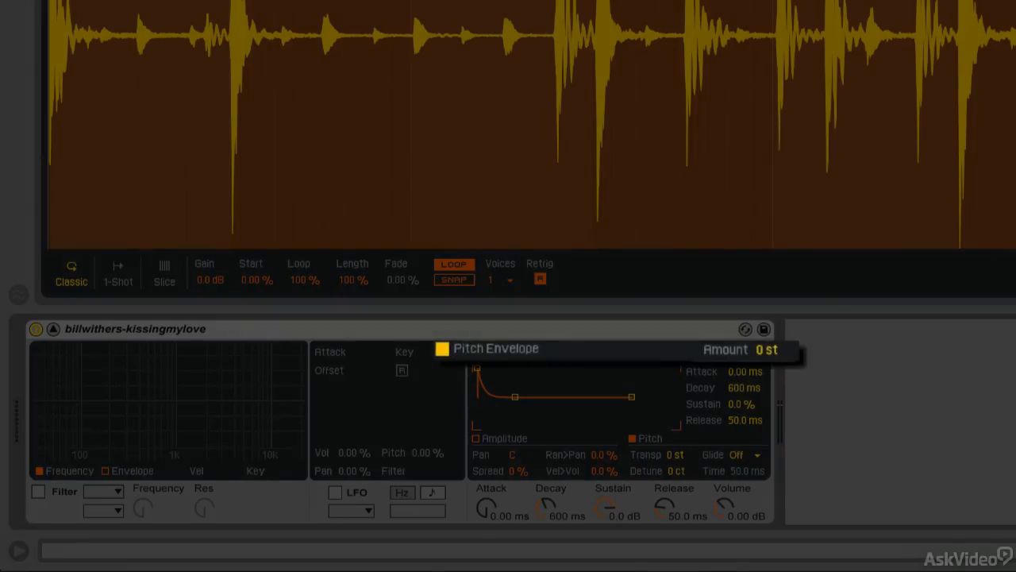
mouse_move(735, 369)
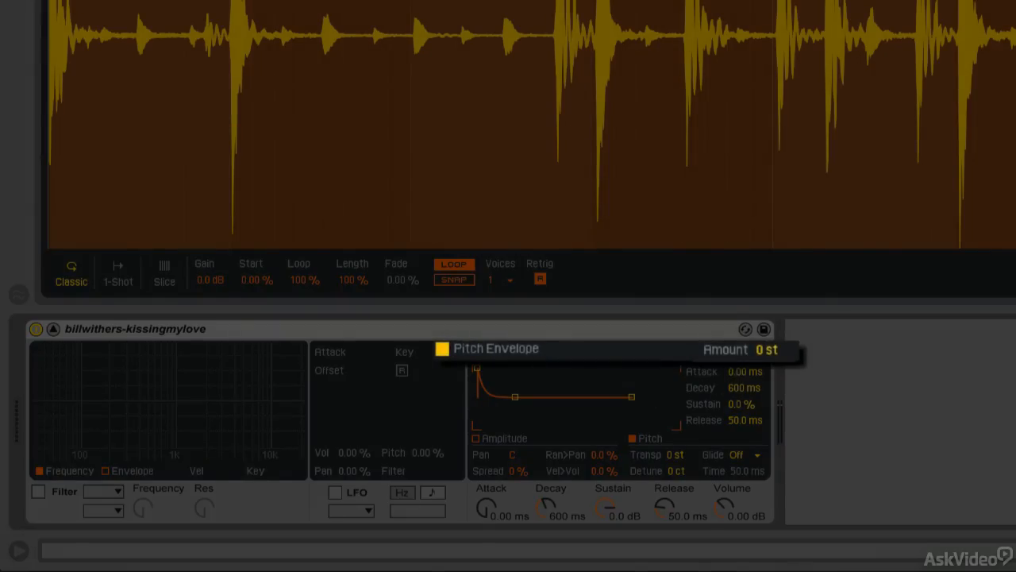
mouse_move(443, 365)
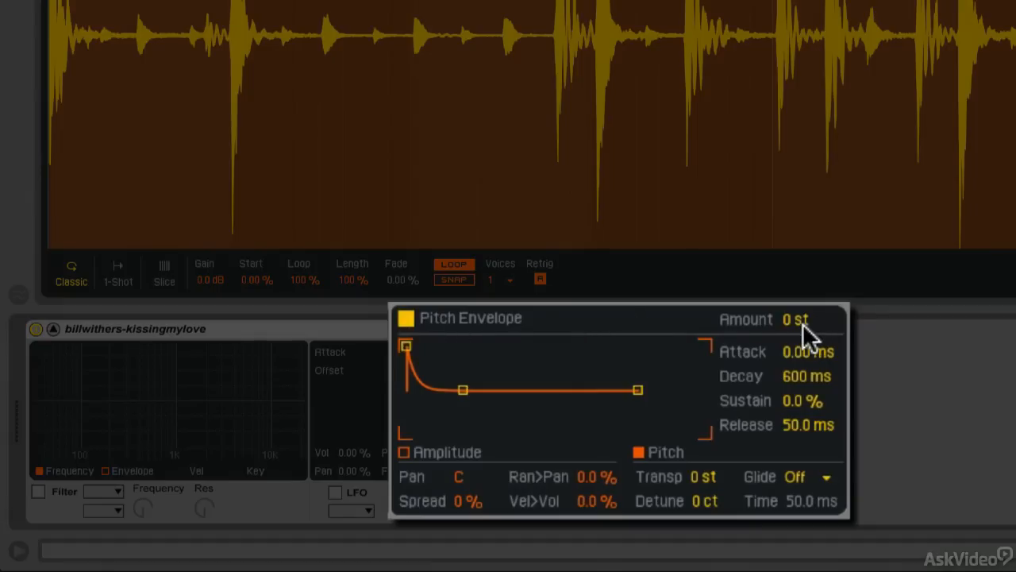
Set the pitch envelope Amount to +12 st.
click(794, 319)
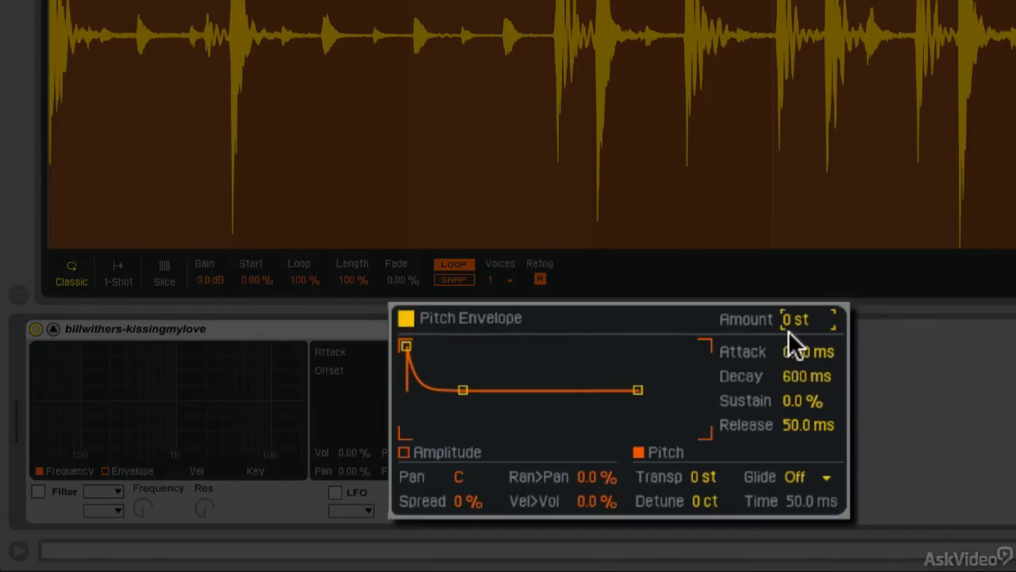
text(12)
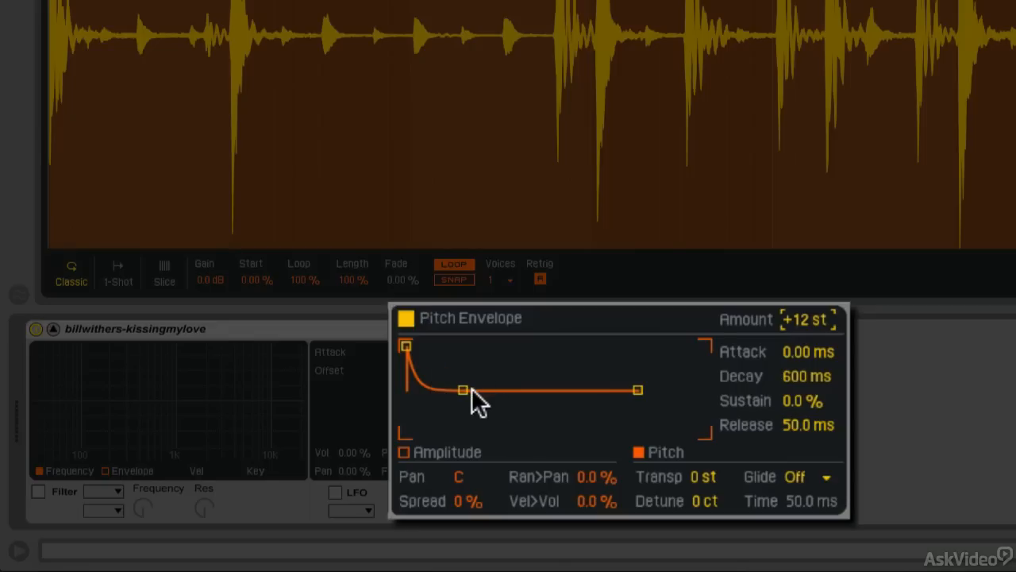
mouse_move(790, 349)
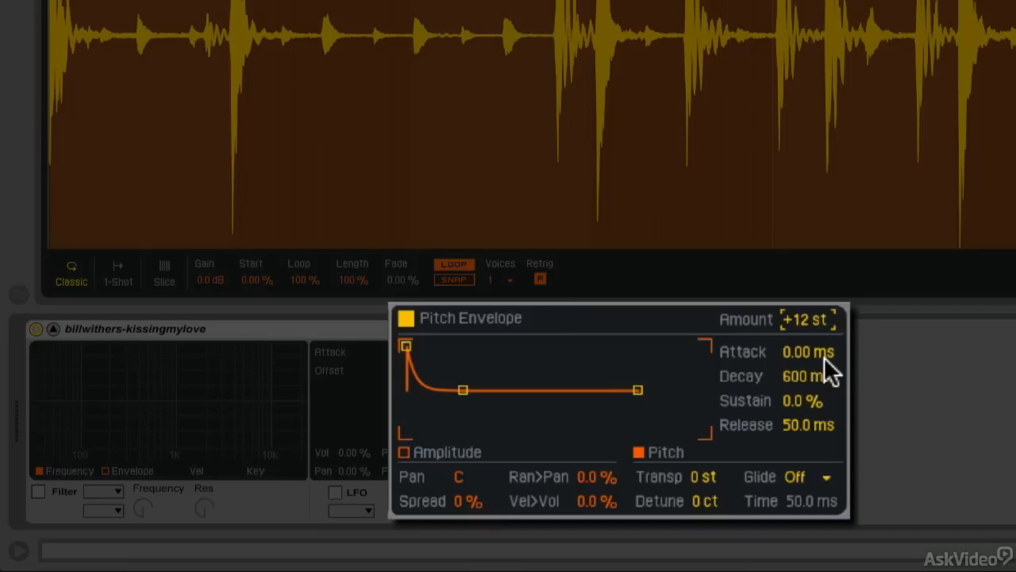
mouse_move(811, 341)
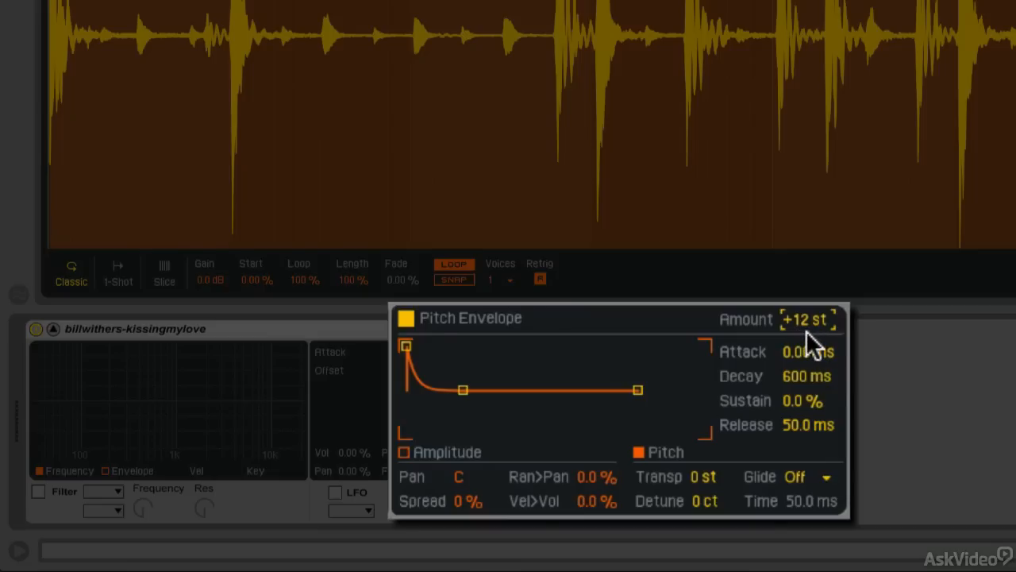
mouse_move(746, 369)
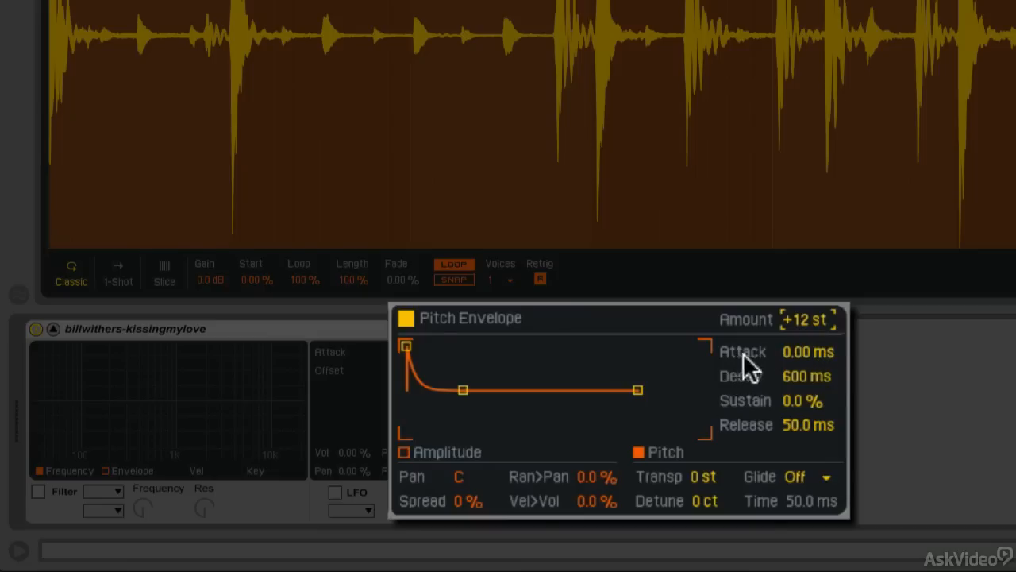
mouse_move(639, 397)
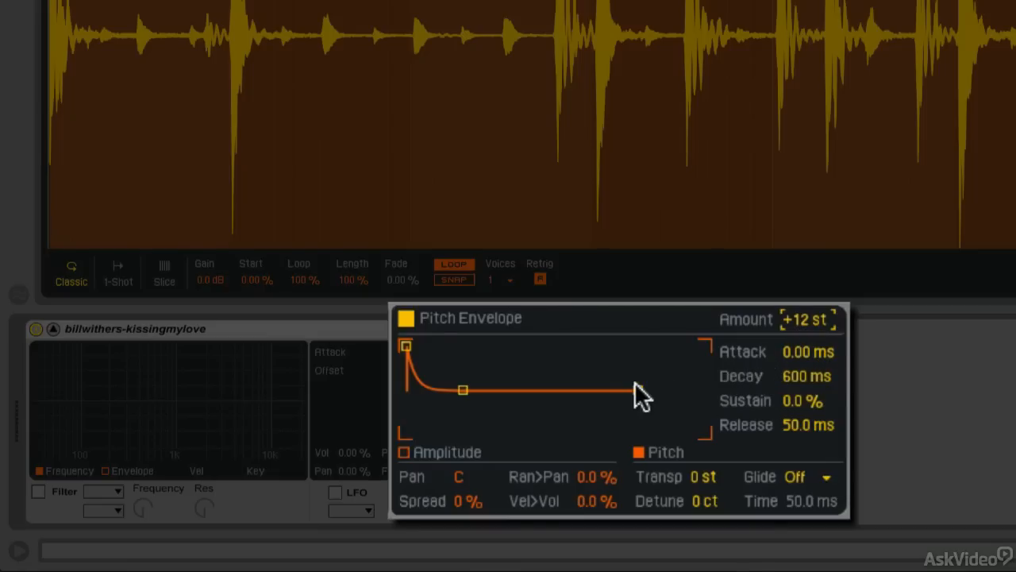
Drag the pitch envelope Attack up to 3.27 s.
drag(405, 345, 424, 345)
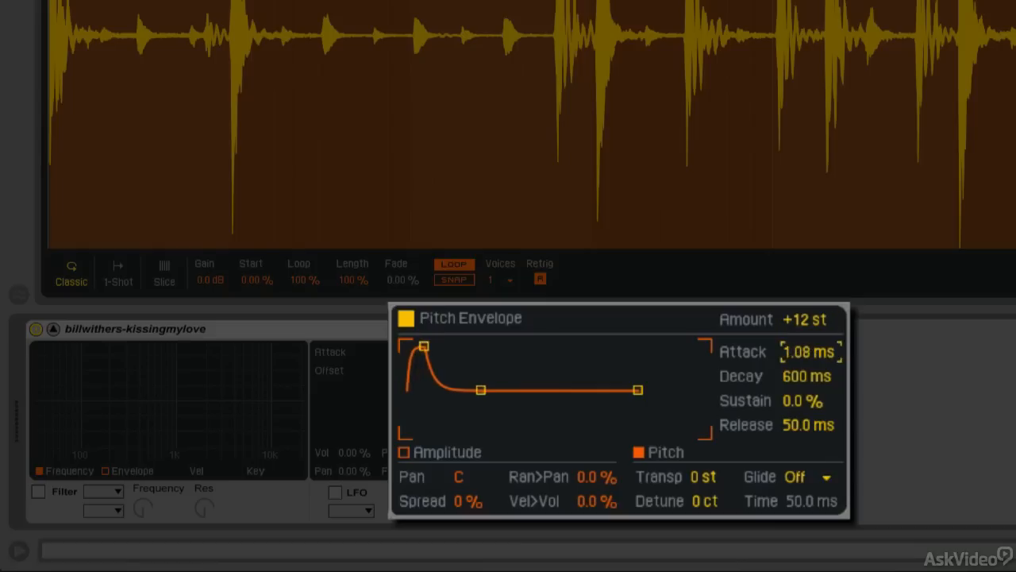
drag(423, 345, 449, 346)
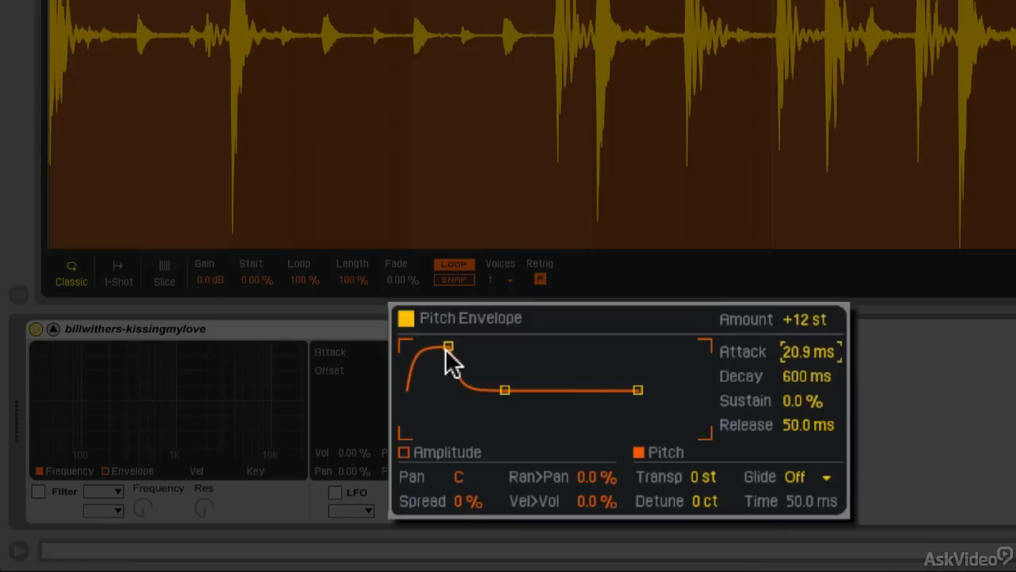
mouse_move(413, 403)
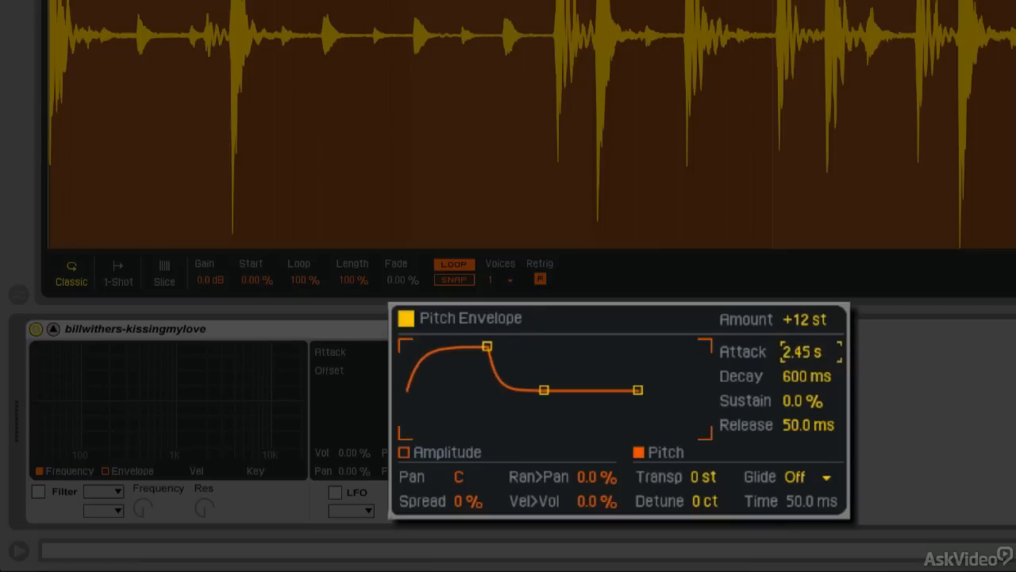
drag(802, 352, 814, 347)
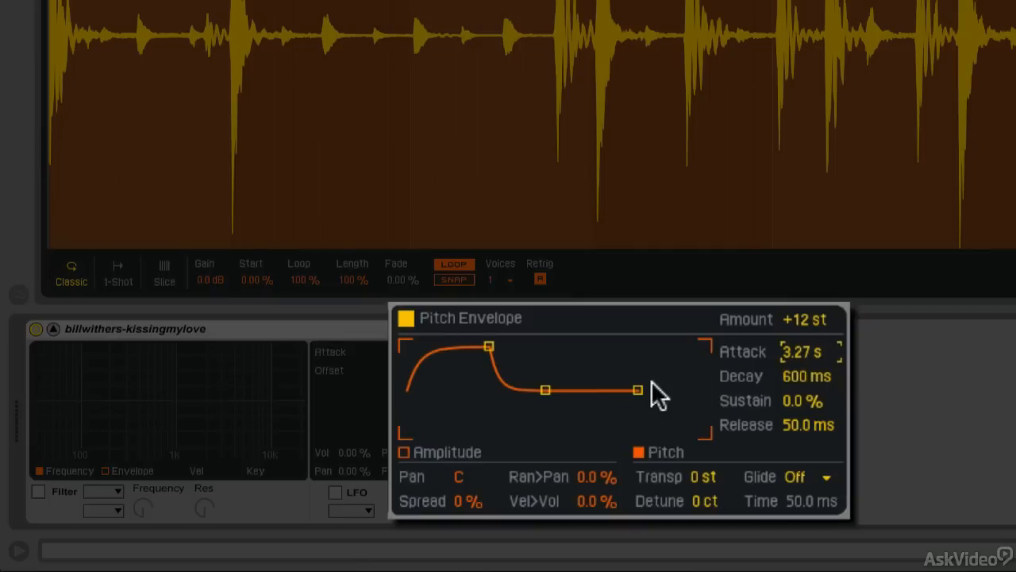
mouse_move(801, 337)
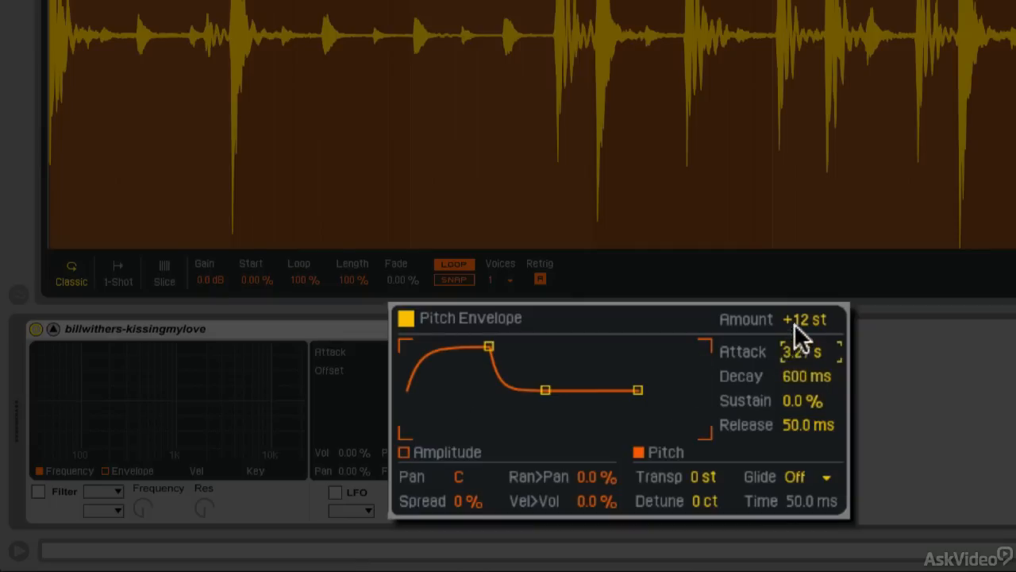
mouse_move(813, 389)
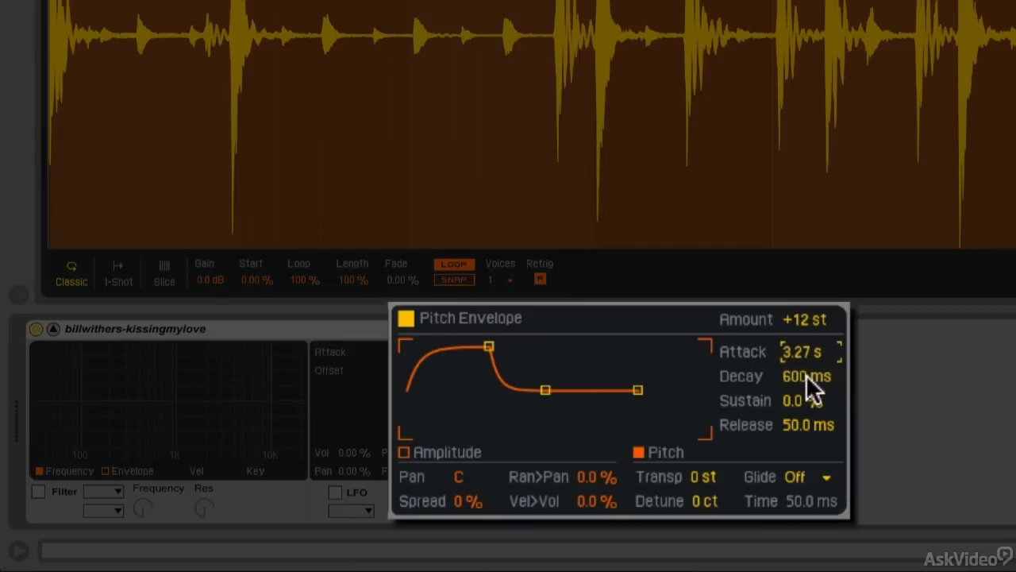
mouse_move(810, 428)
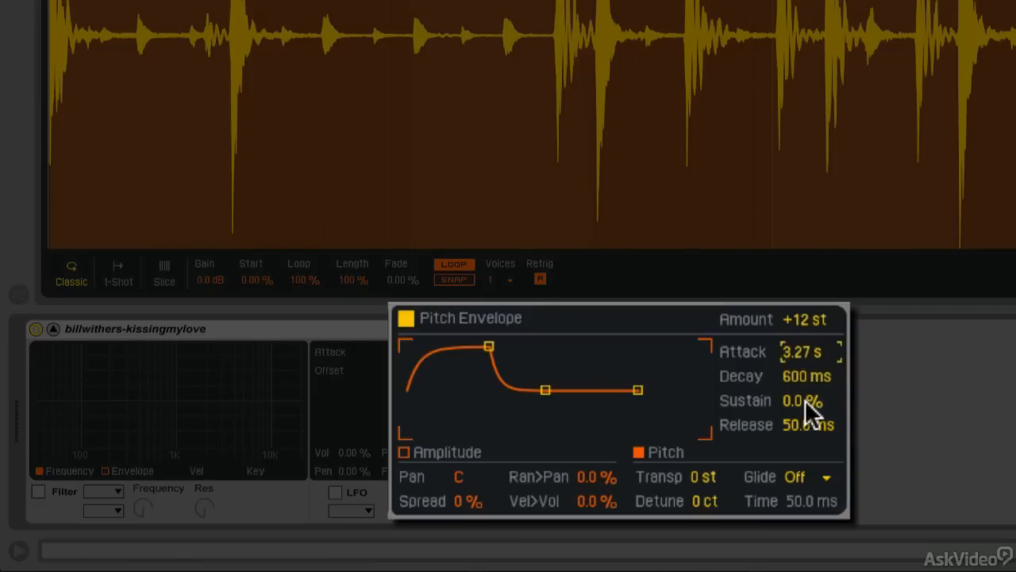
mouse_move(786, 425)
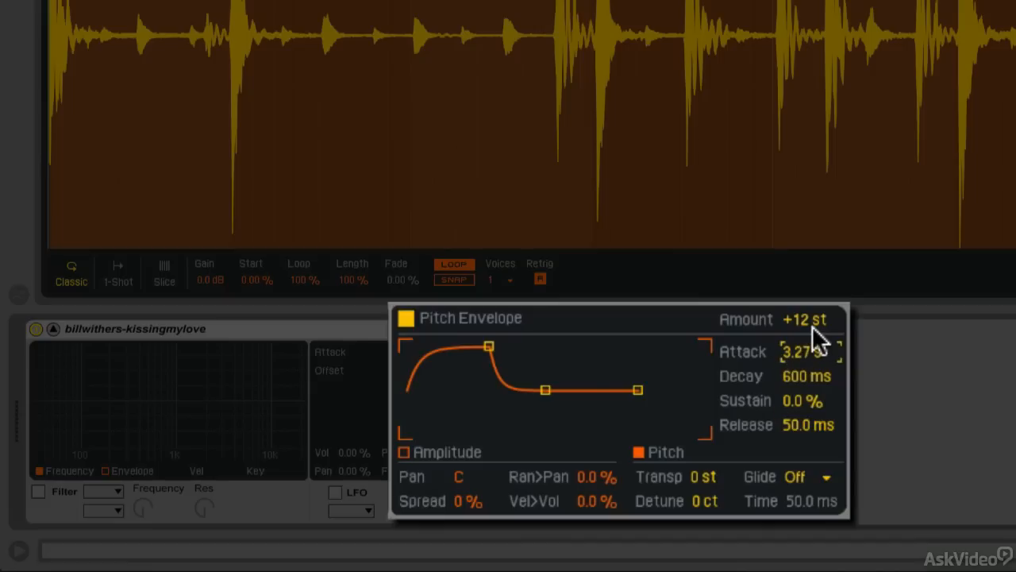
mouse_move(798, 385)
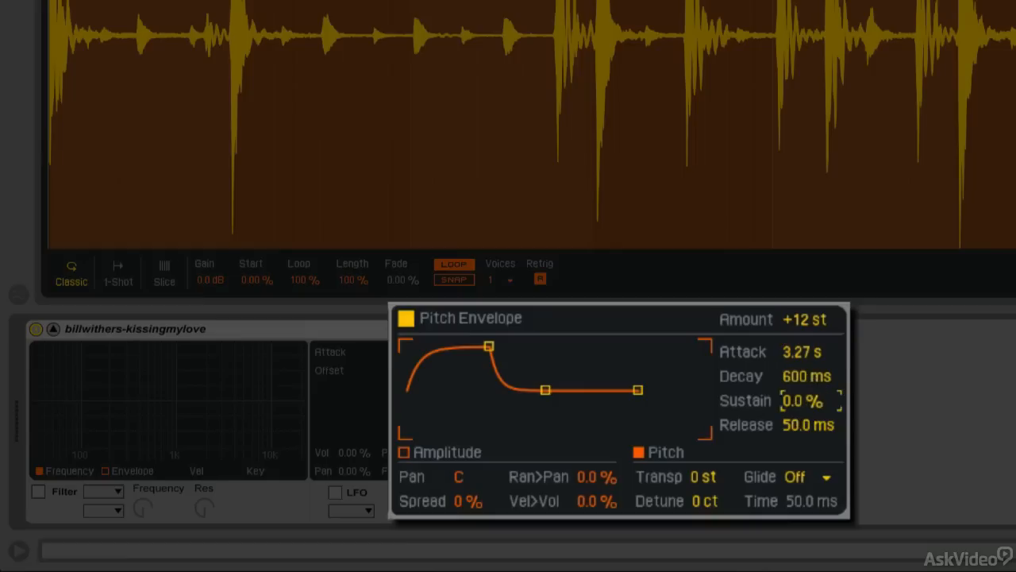
Drag the pitch envelope Sustain down to −100%.
drag(545, 389, 545, 413)
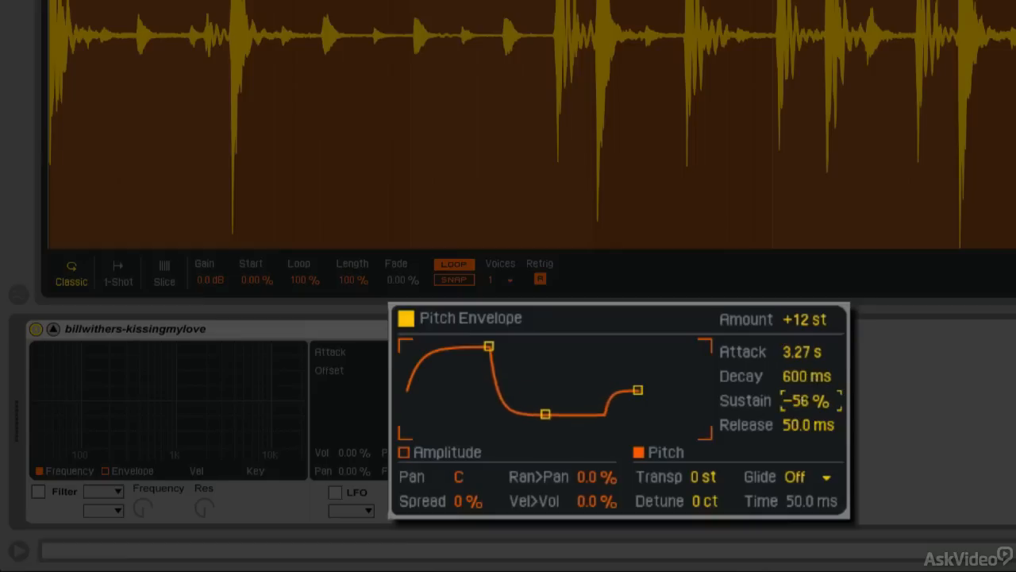
drag(806, 401, 818, 421)
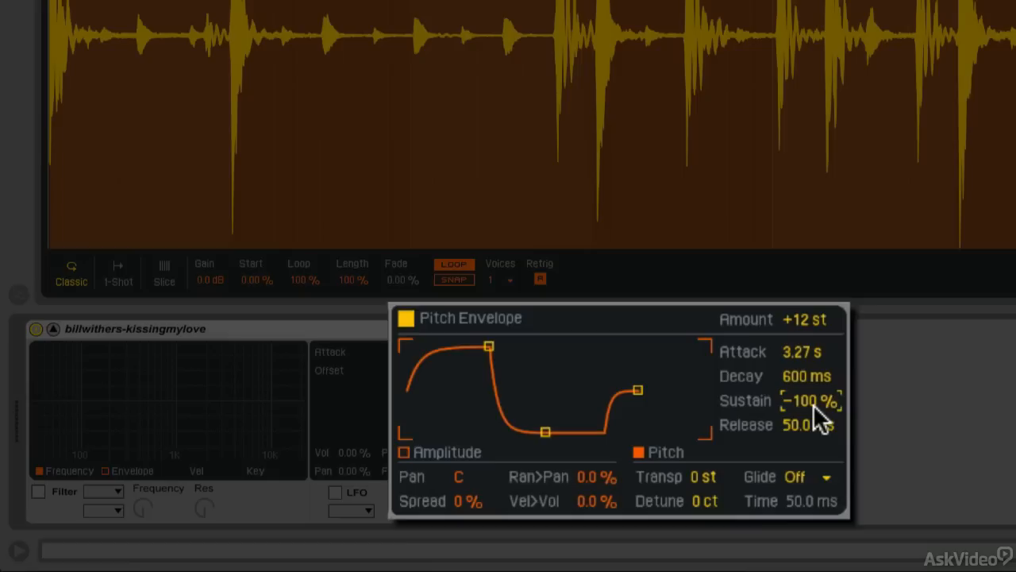
mouse_move(818, 329)
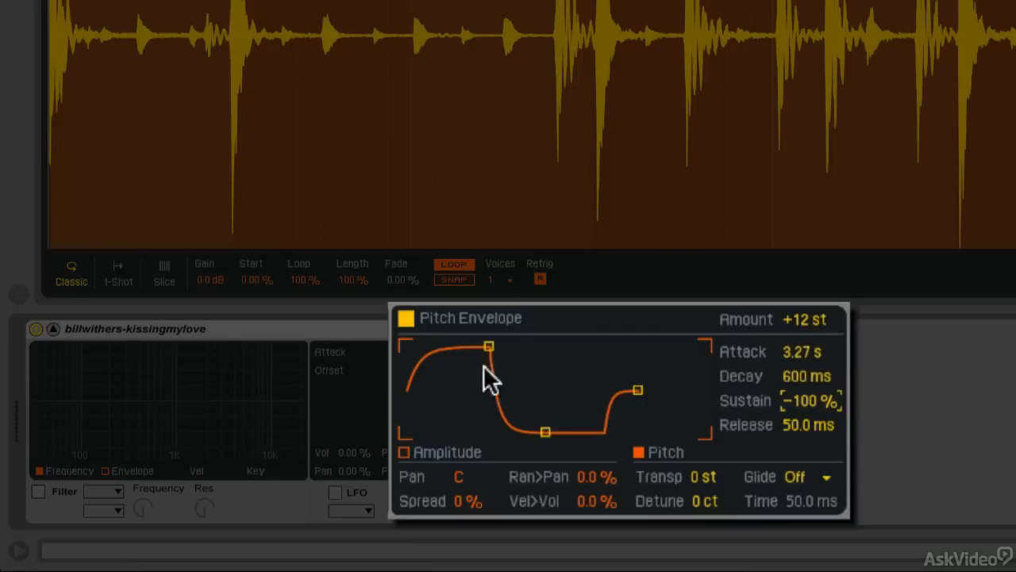
click(806, 375)
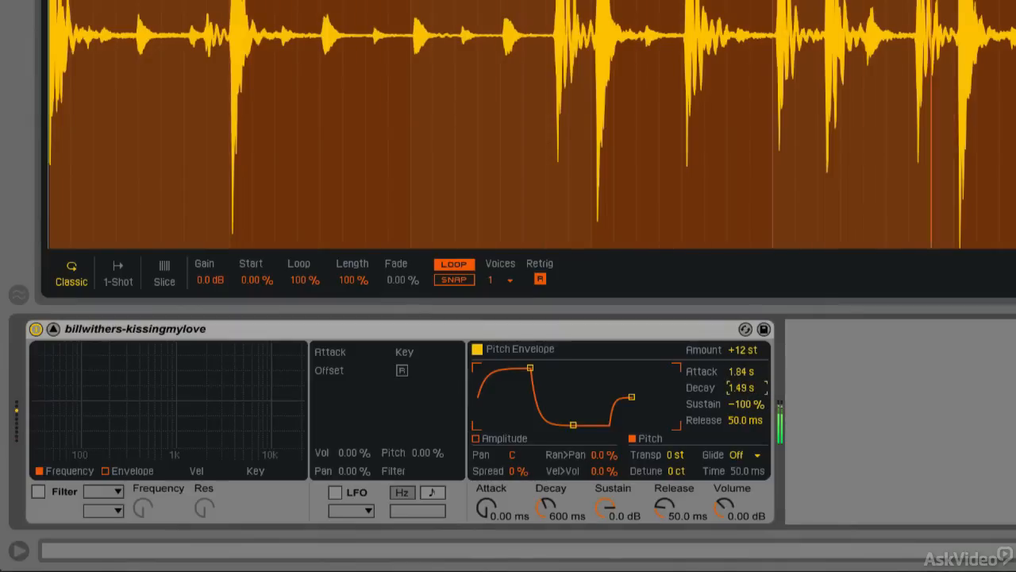
Set pitch envelope Decay to 3.23 s and Amount to +28 st.
drag(742, 387, 744, 373)
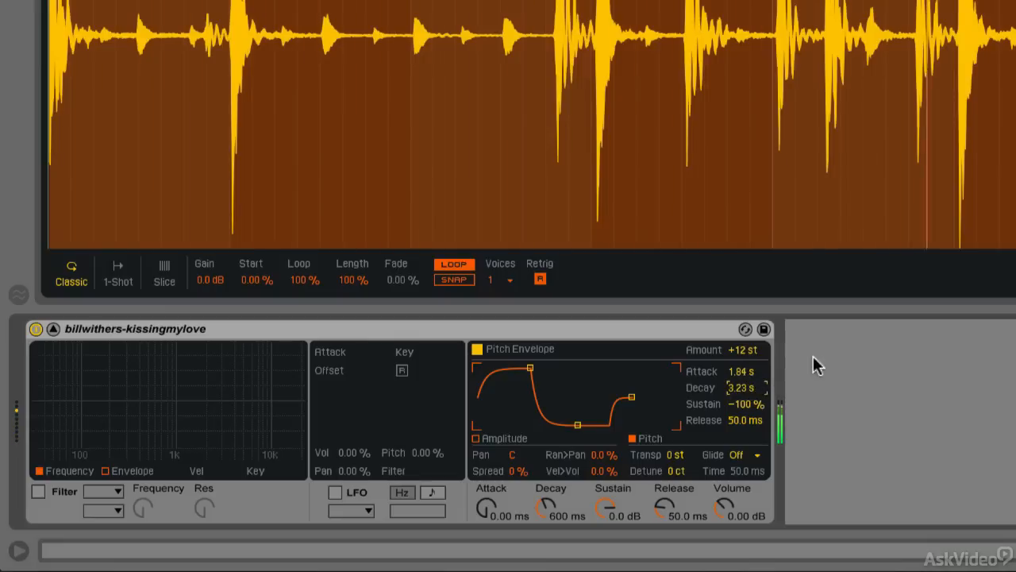
mouse_move(745, 359)
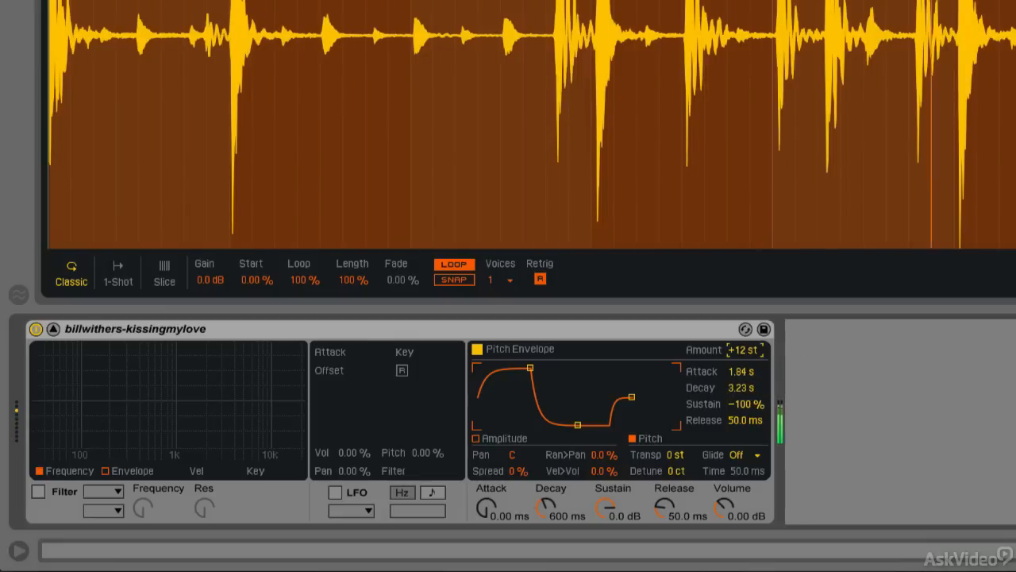
drag(742, 350, 742, 353)
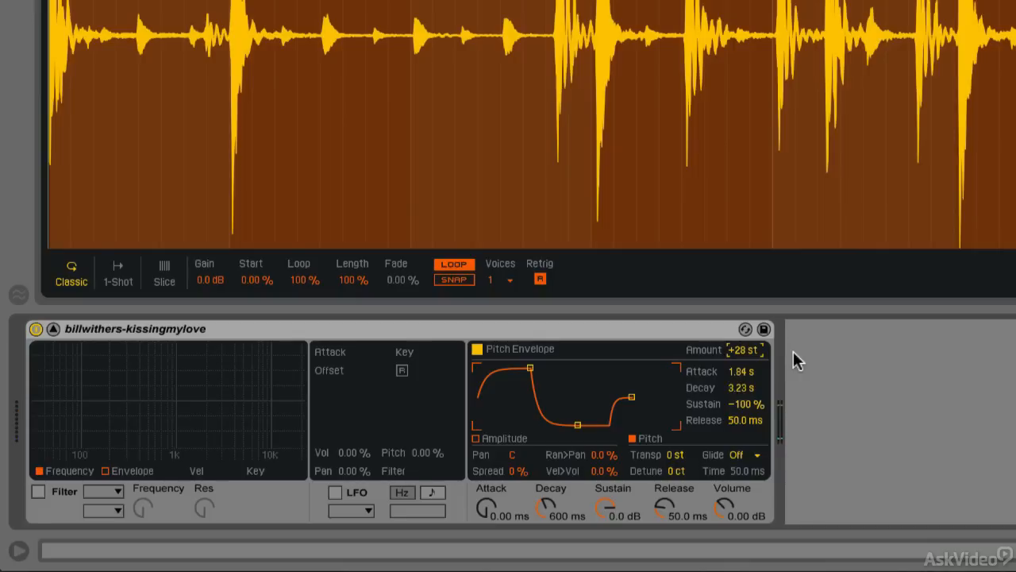
mouse_move(754, 364)
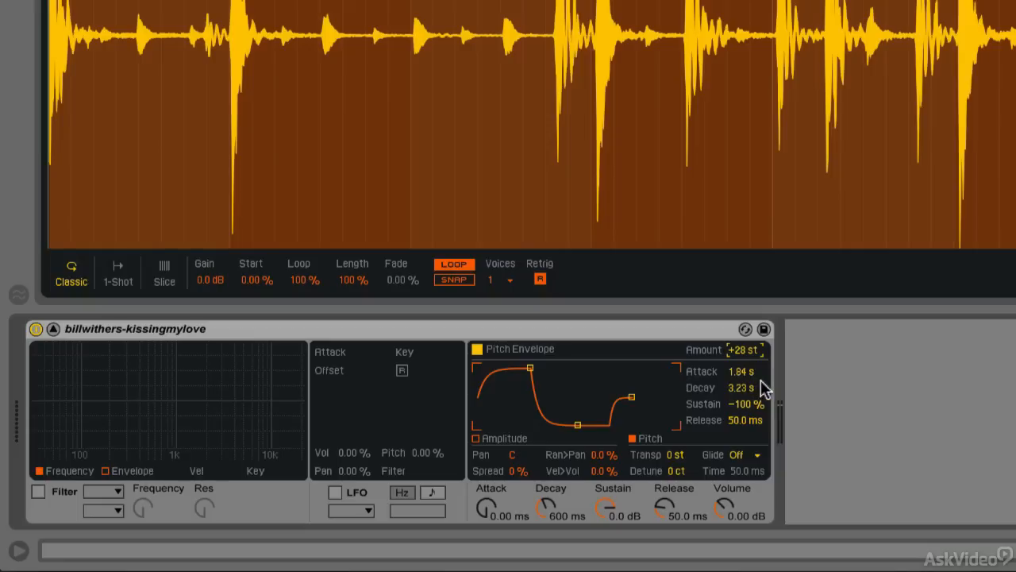
mouse_move(768, 388)
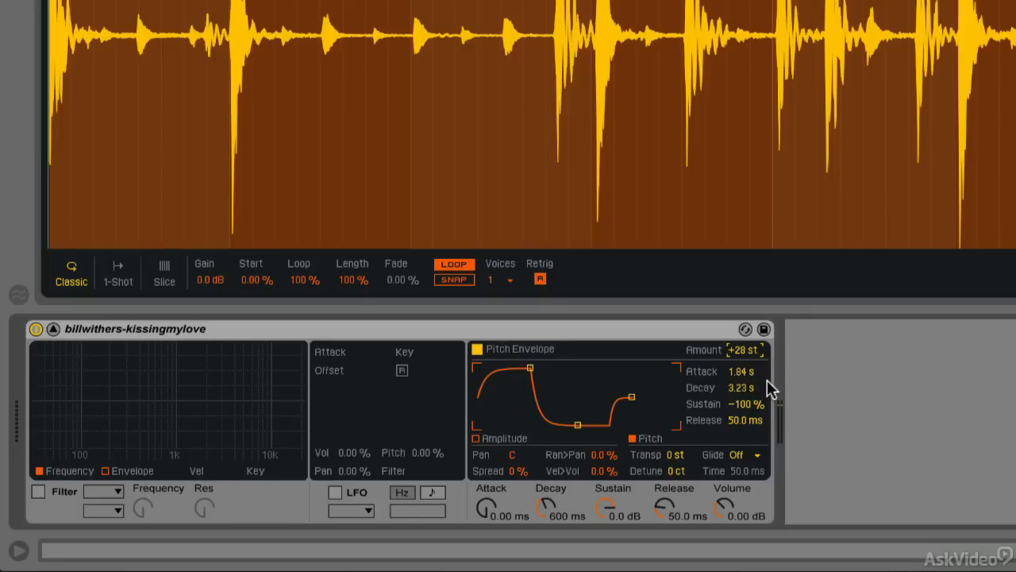